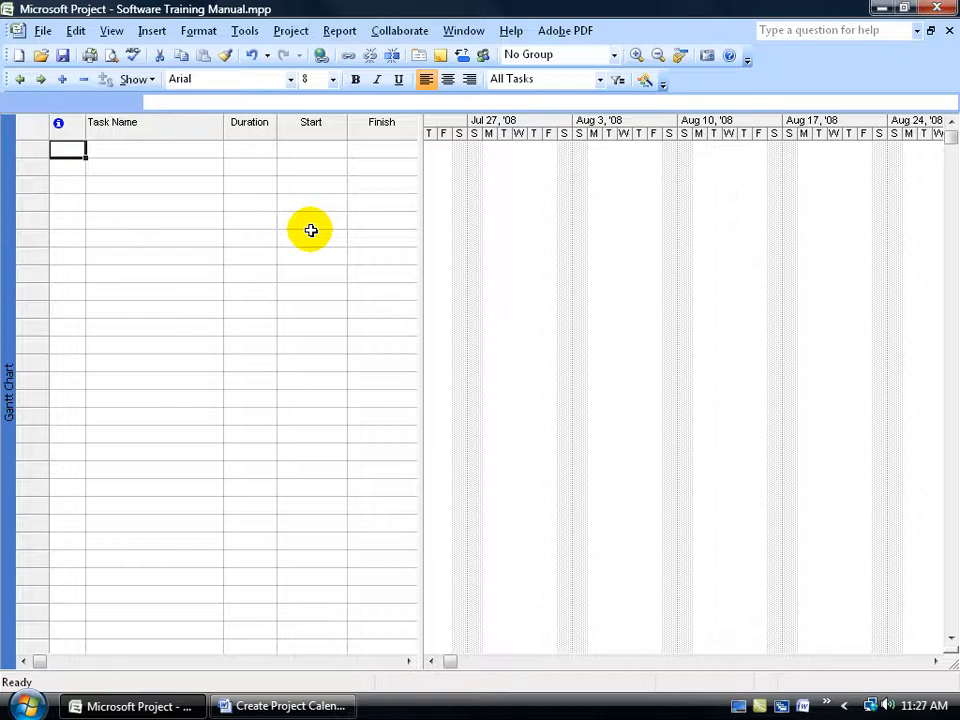
# Step: Open Change Working Time from the Tools menu
pyautogui.click(244, 30)
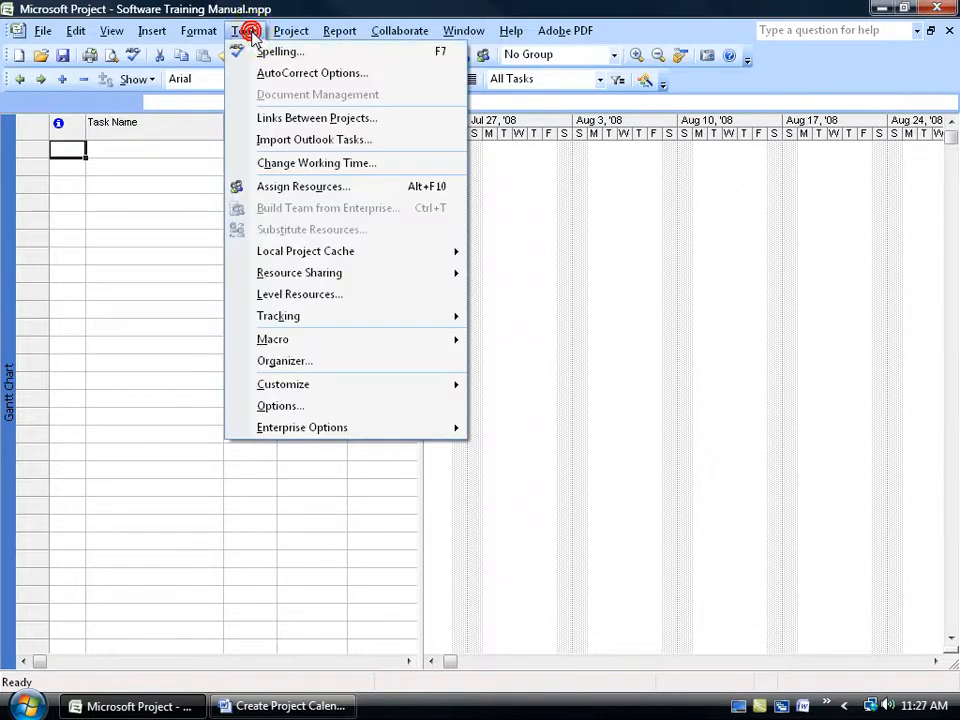
pyautogui.moveTo(316, 163)
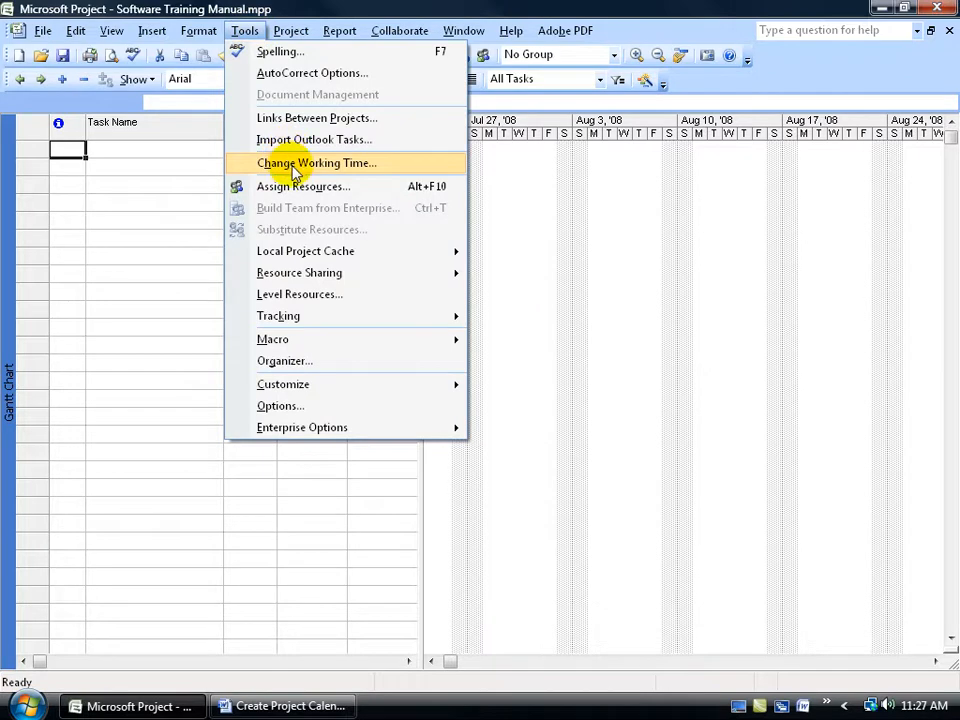
pyautogui.click(316, 162)
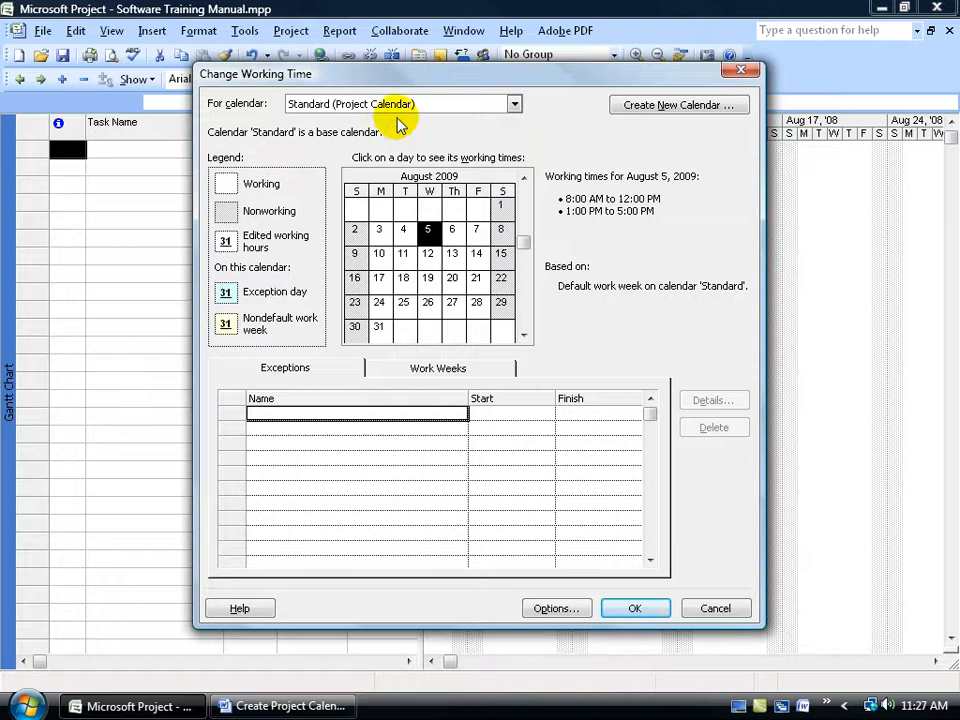
# Step: Select August 2, 2009 on the Standard calendar to confirm it is nonworking
pyautogui.click(514, 104)
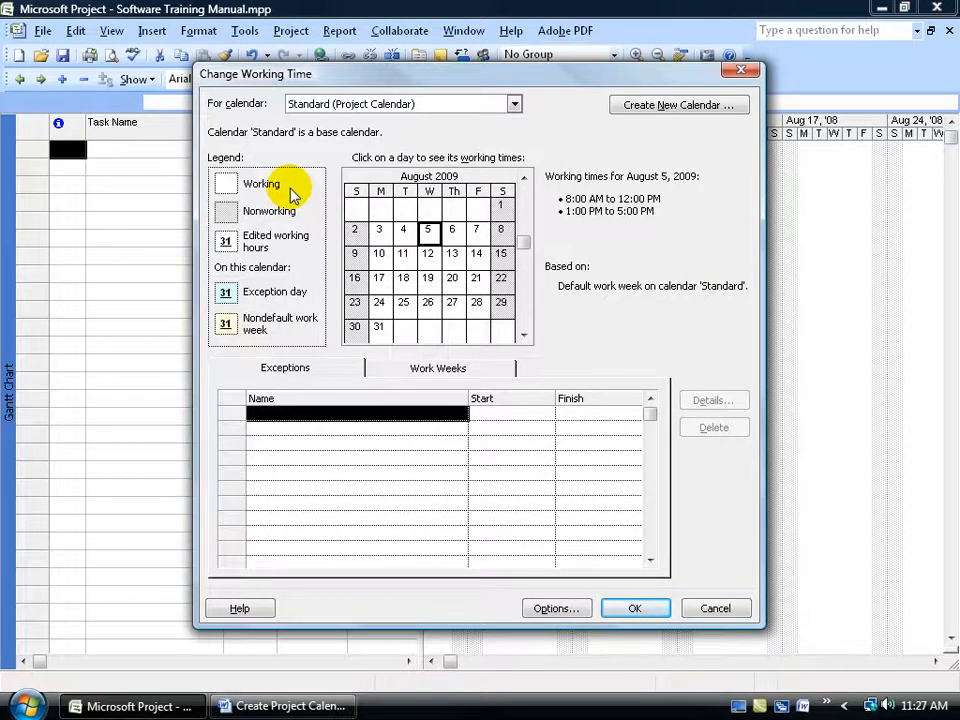
pyautogui.moveTo(607, 223)
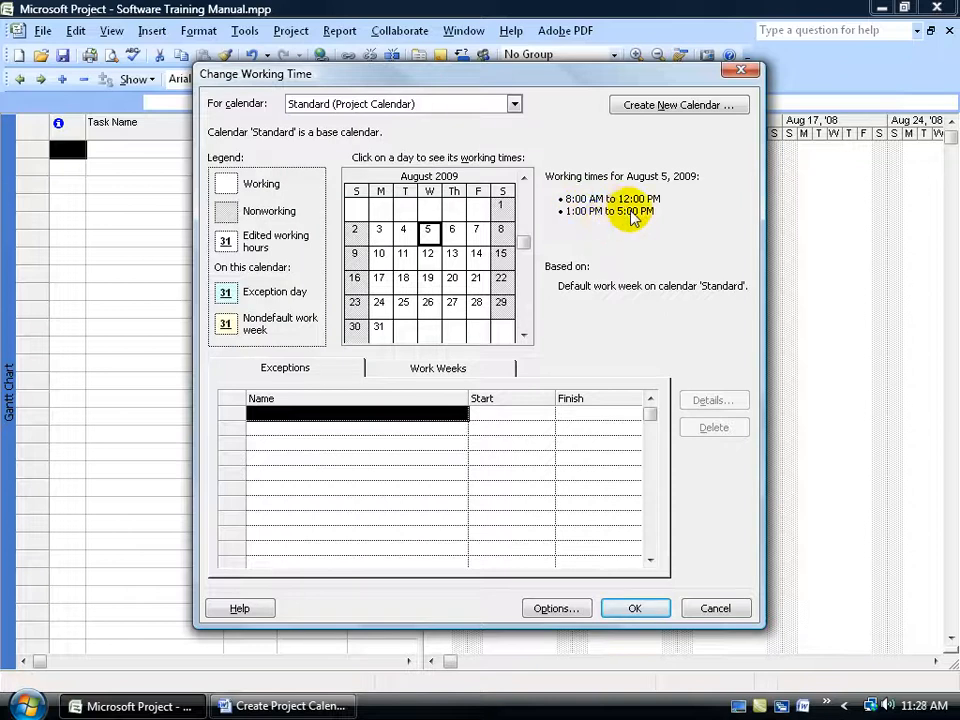
pyautogui.moveTo(623, 228)
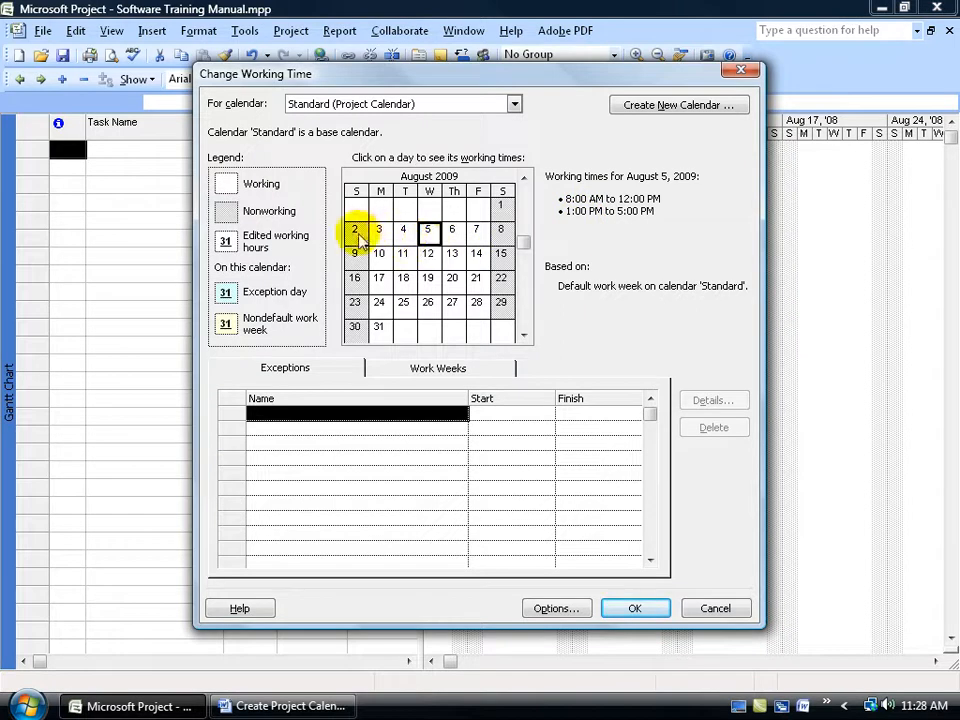
pyautogui.click(355, 230)
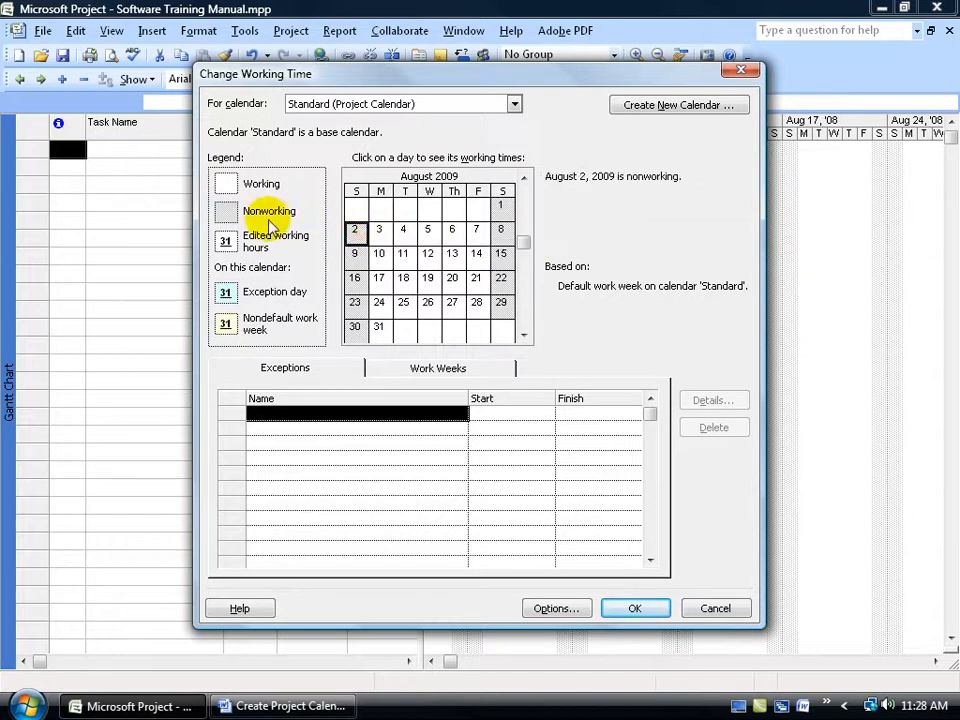
pyautogui.moveTo(590, 210)
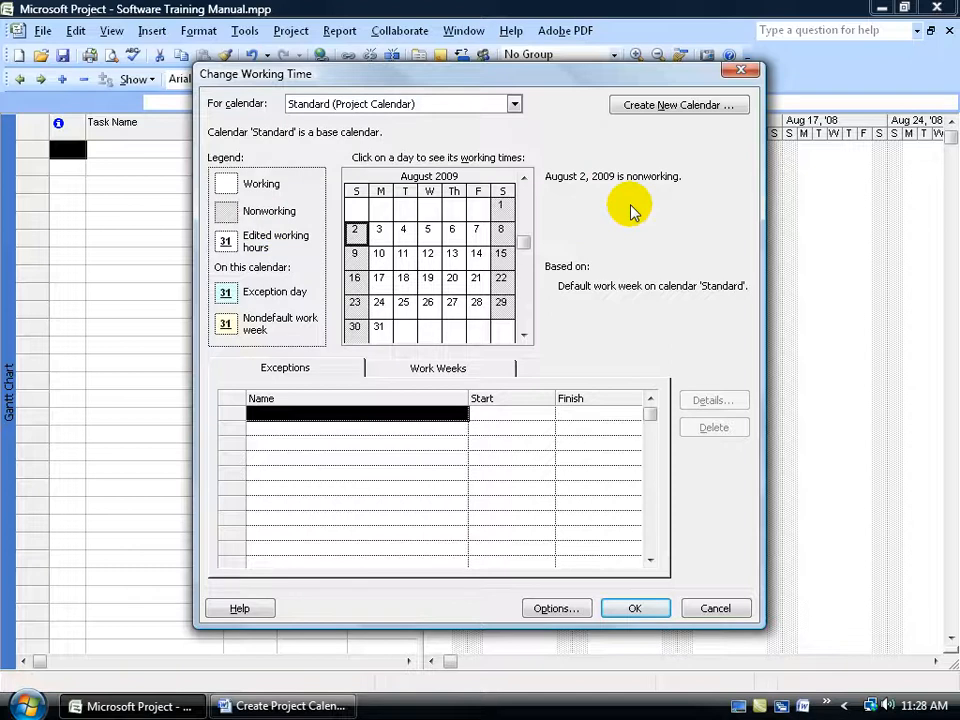
pyautogui.click(514, 103)
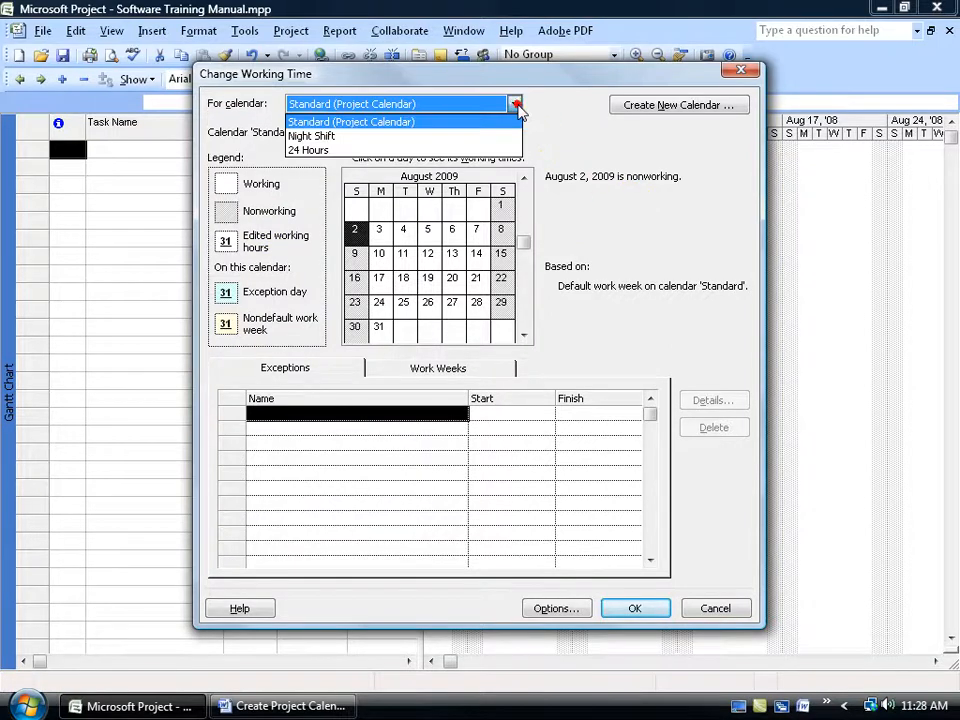
pyautogui.click(311, 135)
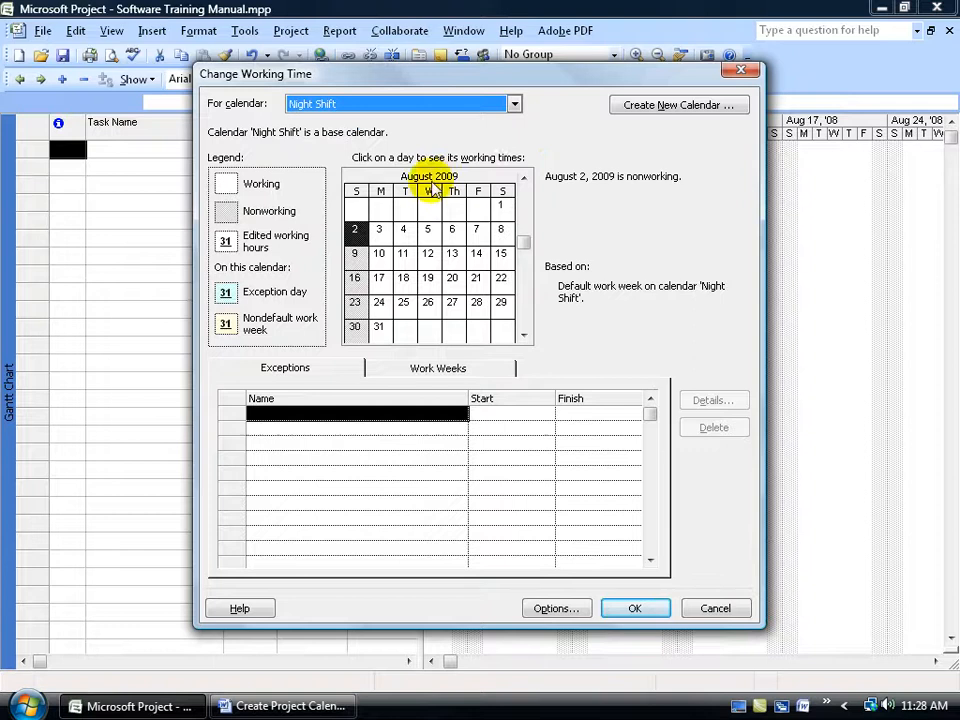
pyautogui.click(403, 229)
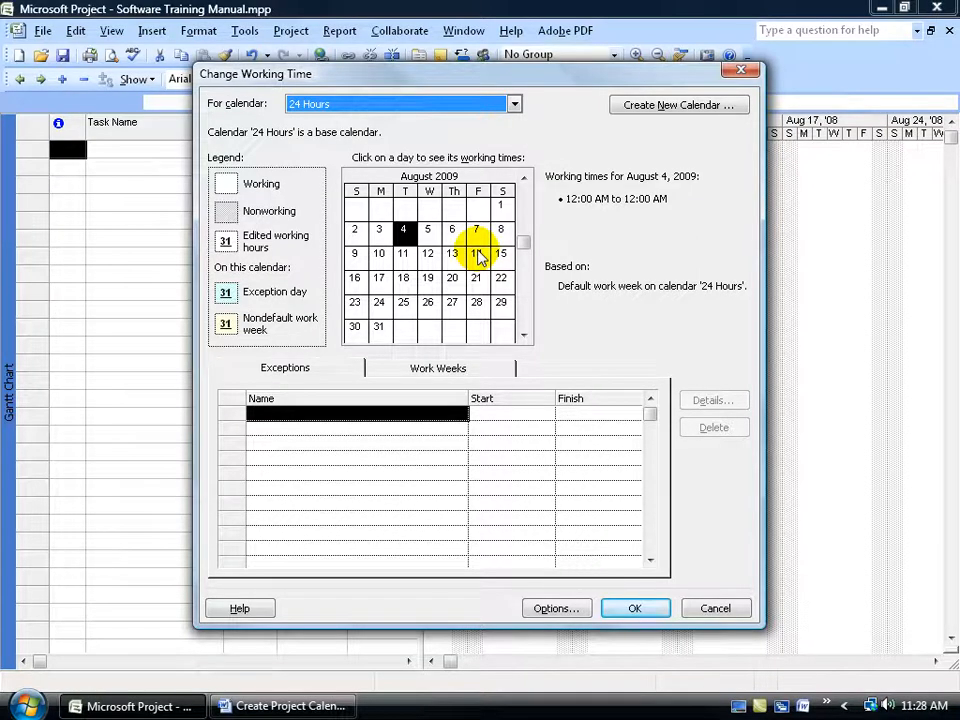
pyautogui.click(513, 103)
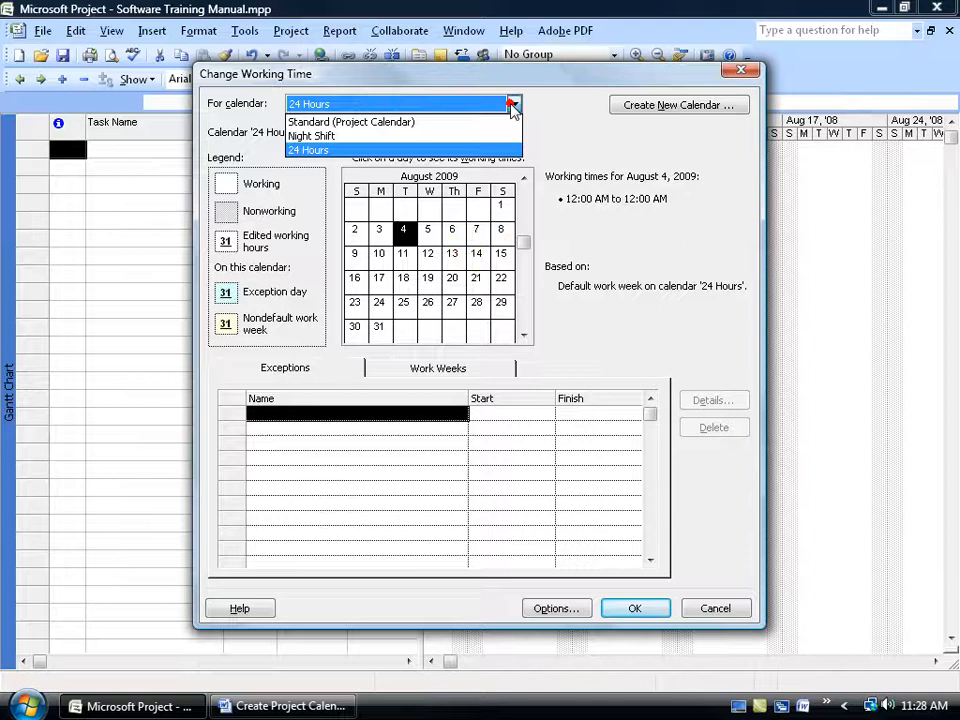
pyautogui.click(351, 122)
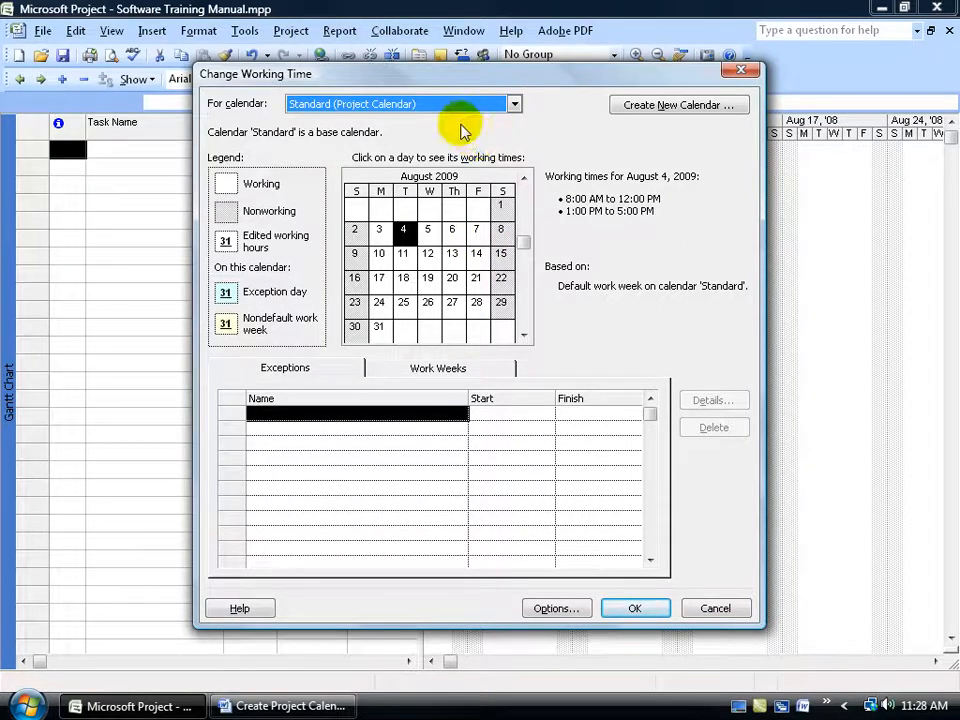
pyautogui.moveTo(488, 143)
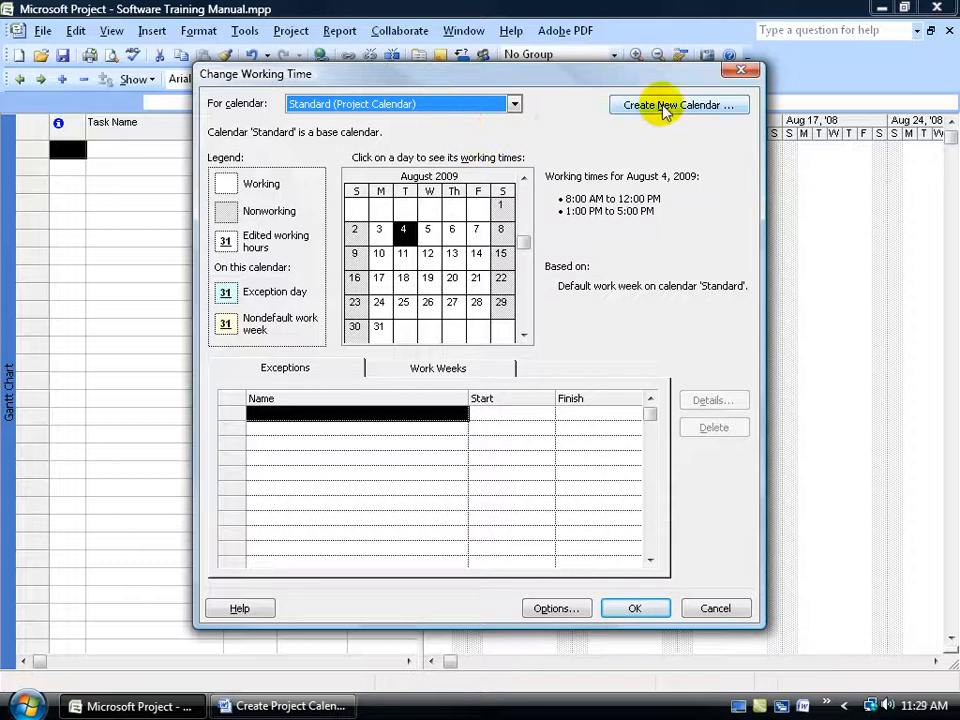
# Step: Name the new base calendar 'Dream Force', keeping Standard as the calendar copied
pyautogui.click(678, 104)
pyautogui.write('Dream F')
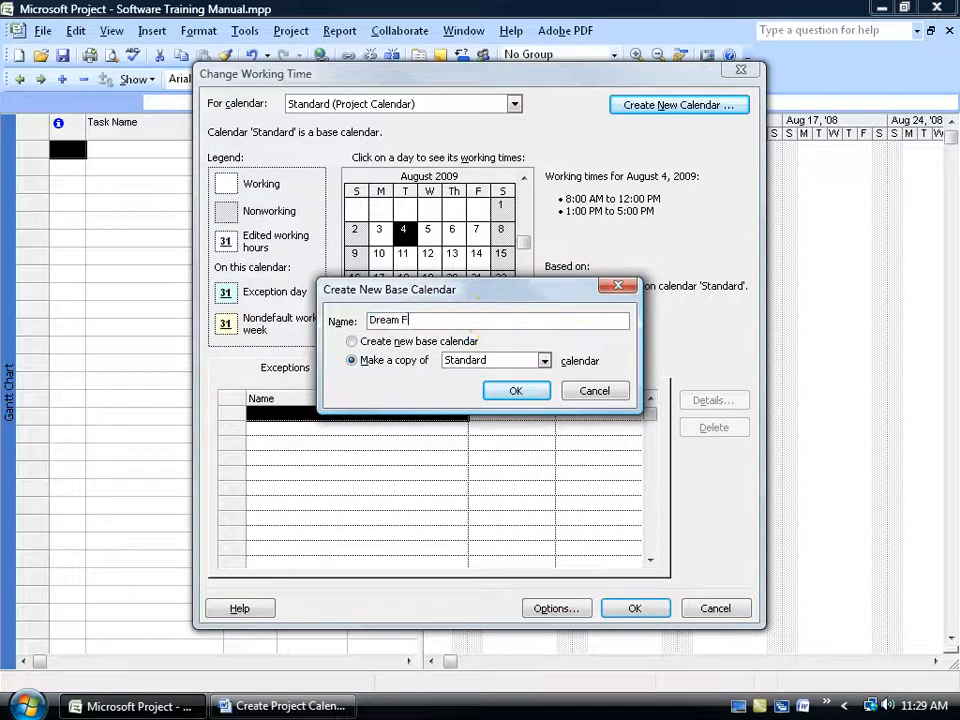
pyautogui.write('orce')
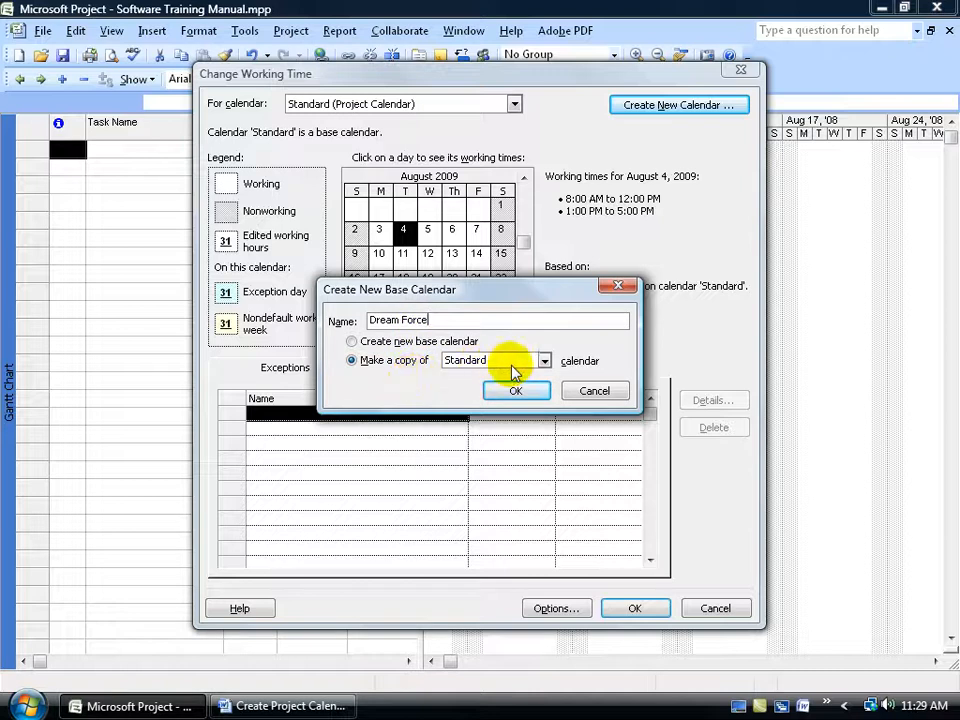
pyautogui.click(544, 360)
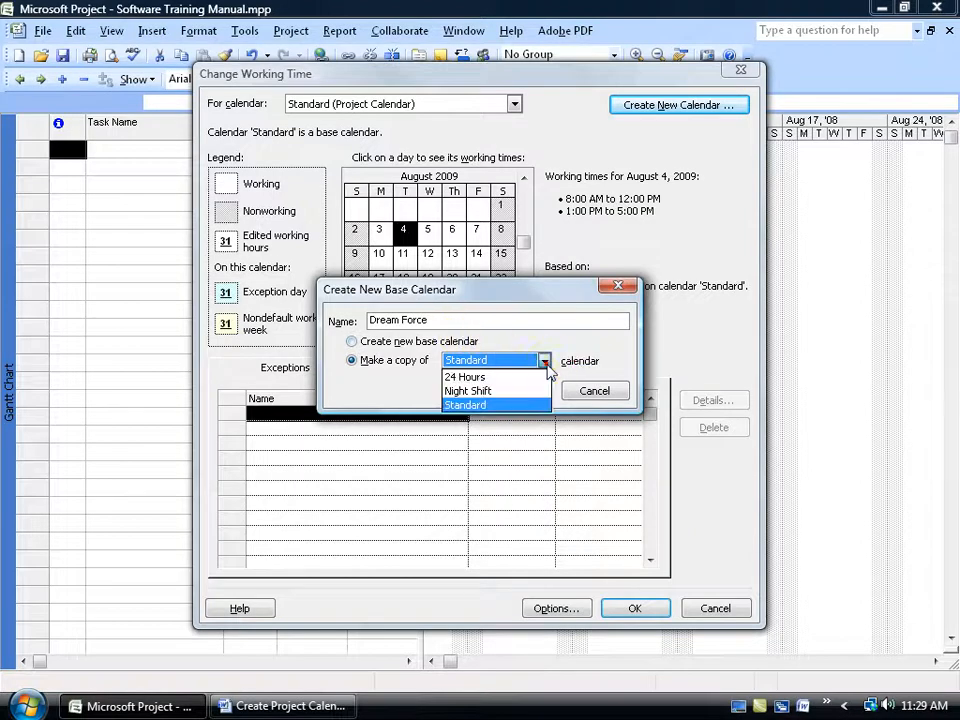
pyautogui.click(464, 405)
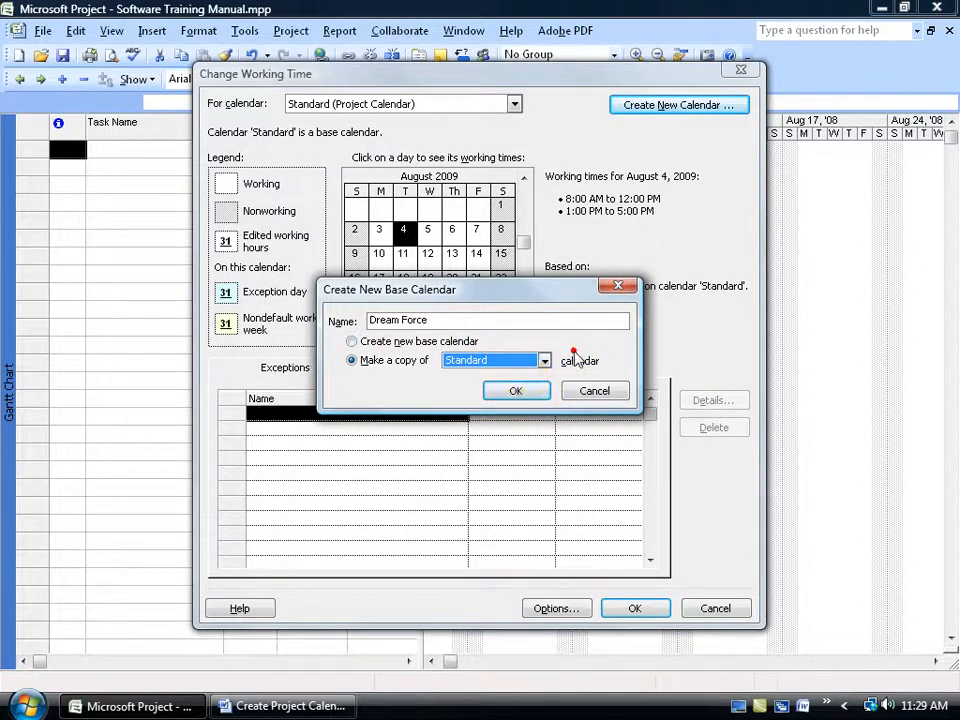
pyautogui.click(516, 390)
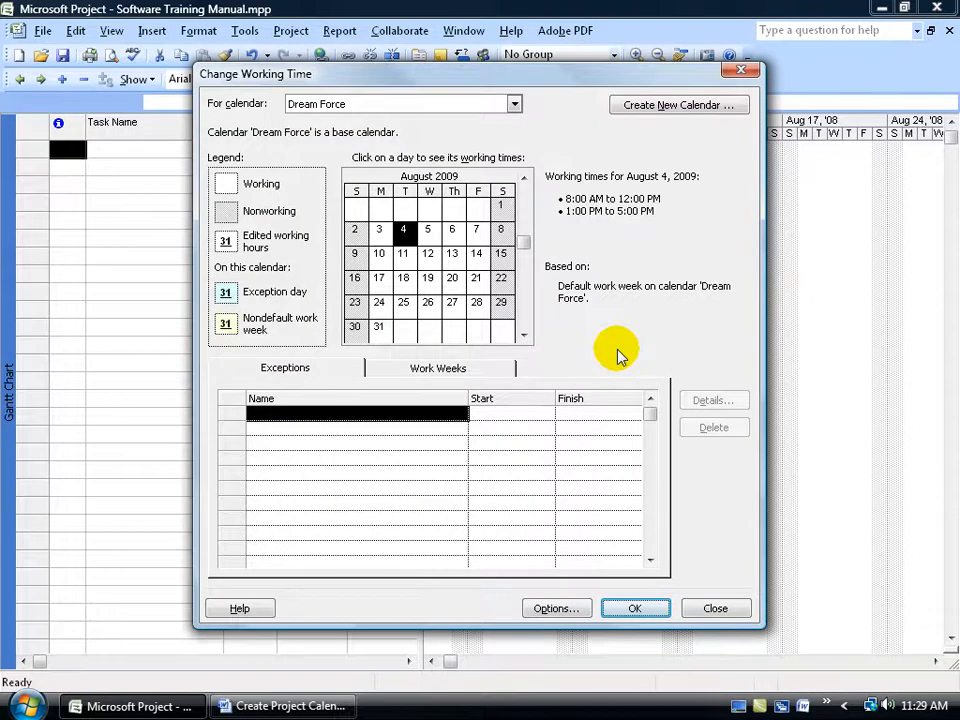
pyautogui.moveTo(325, 135)
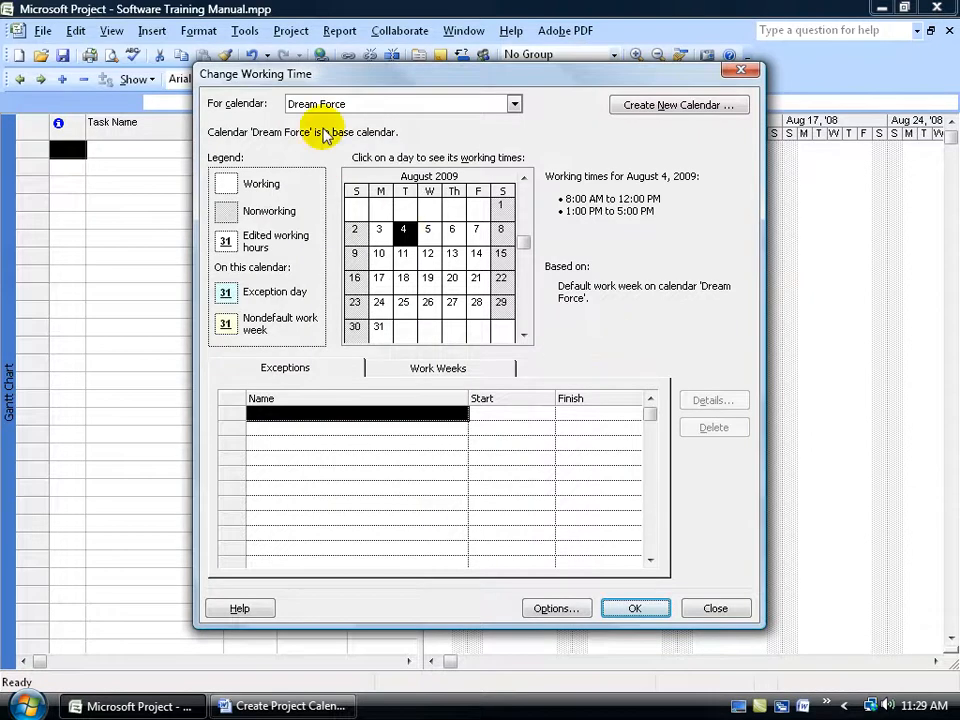
pyautogui.moveTo(302, 138)
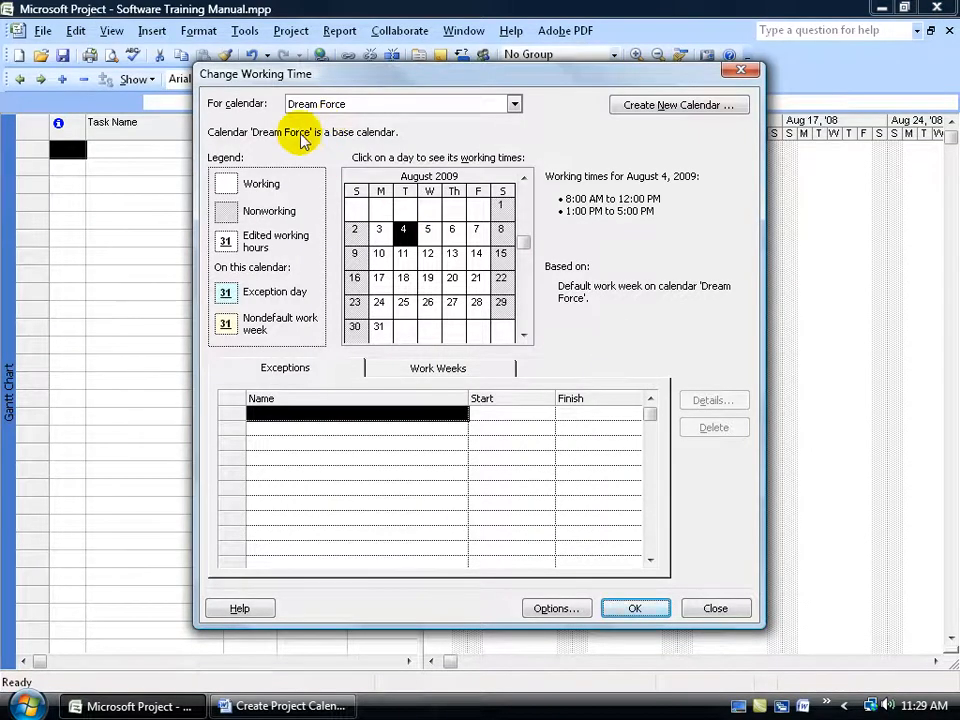
pyautogui.moveTo(170, 255)
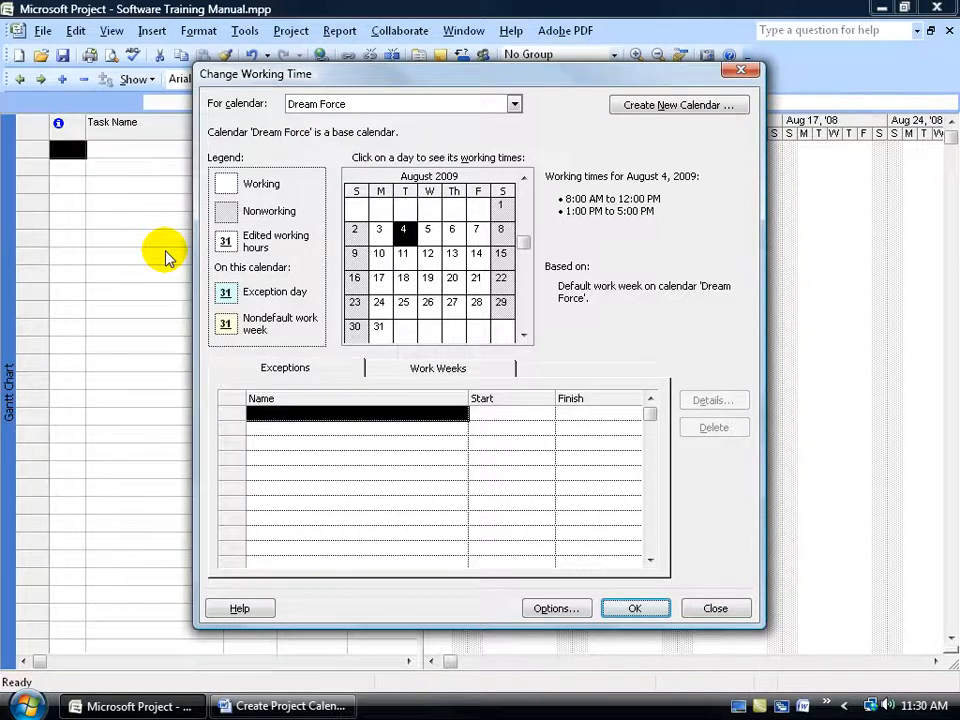
pyautogui.moveTo(418, 135)
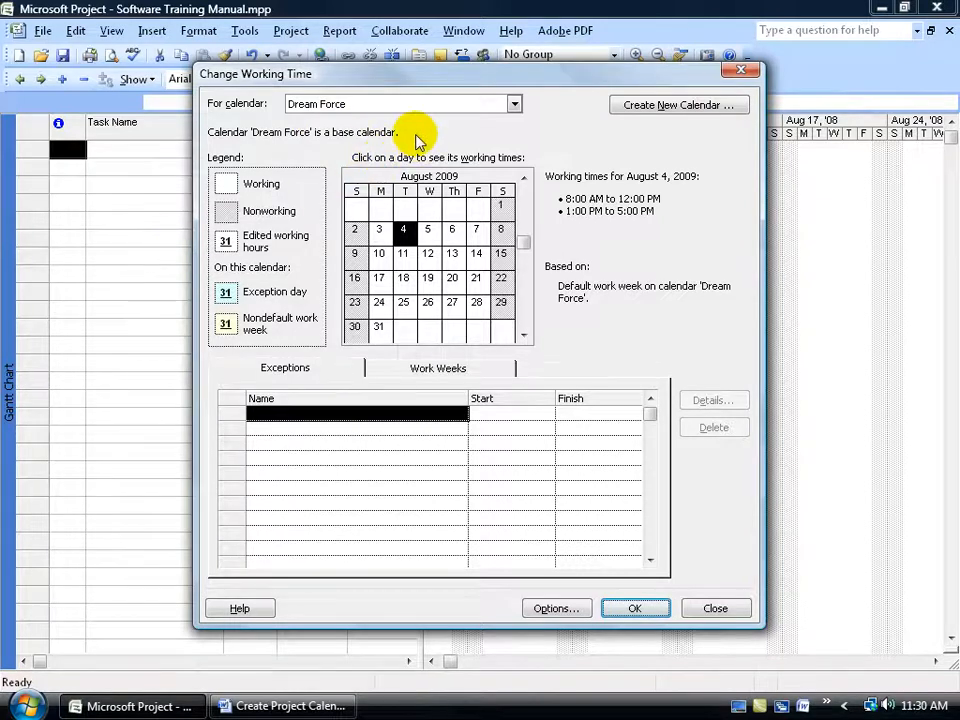
pyautogui.moveTo(543, 248)
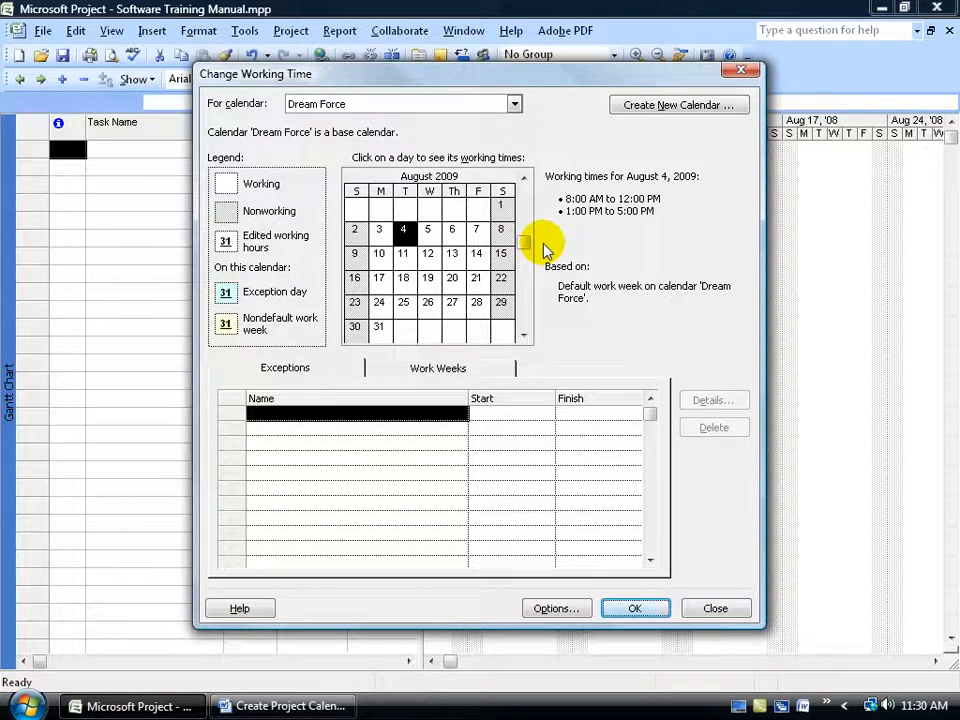
pyautogui.moveTo(500, 130)
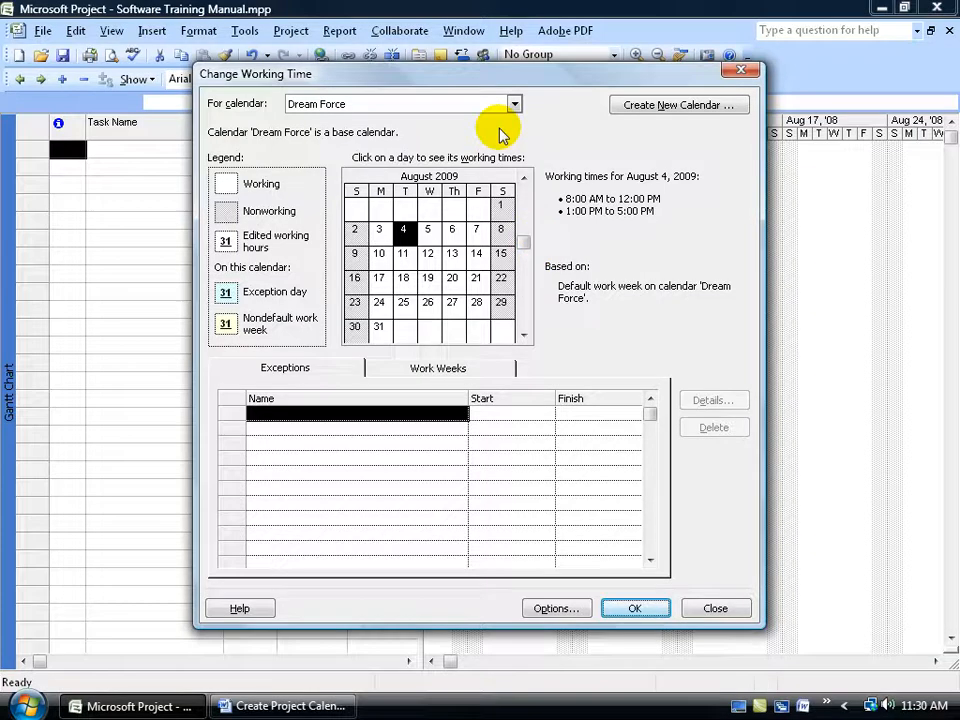
pyautogui.click(514, 103)
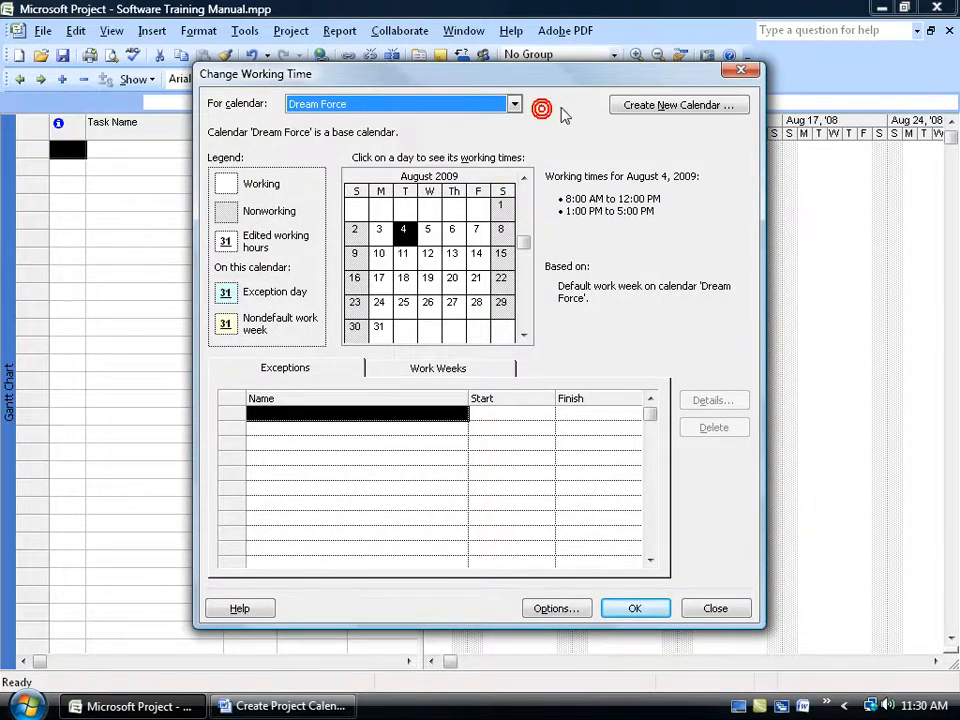
pyautogui.click(678, 104)
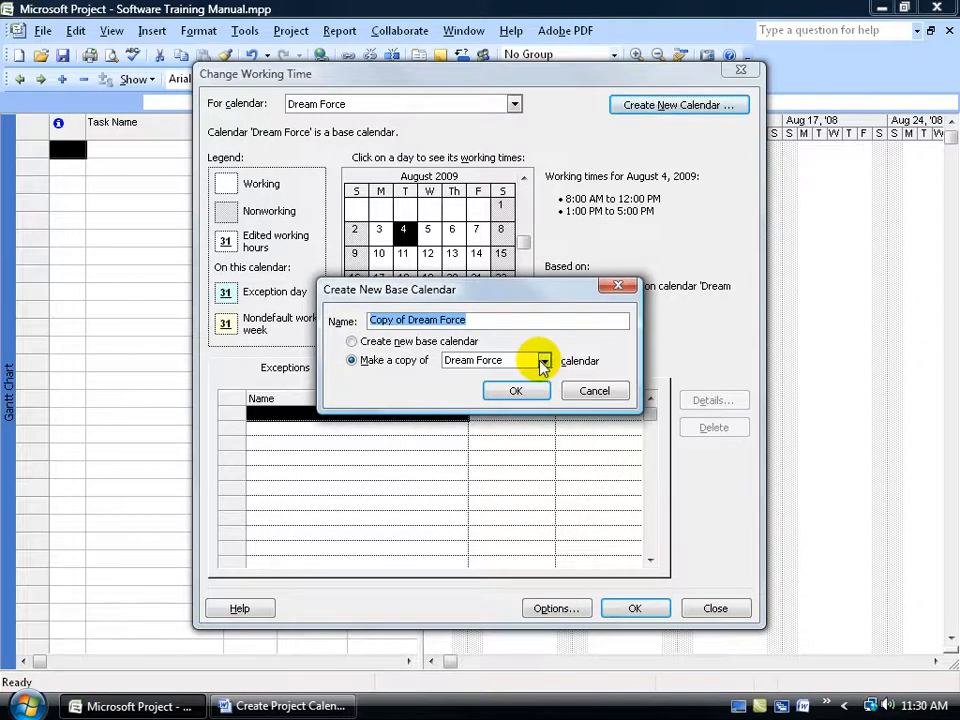
pyautogui.click(544, 360)
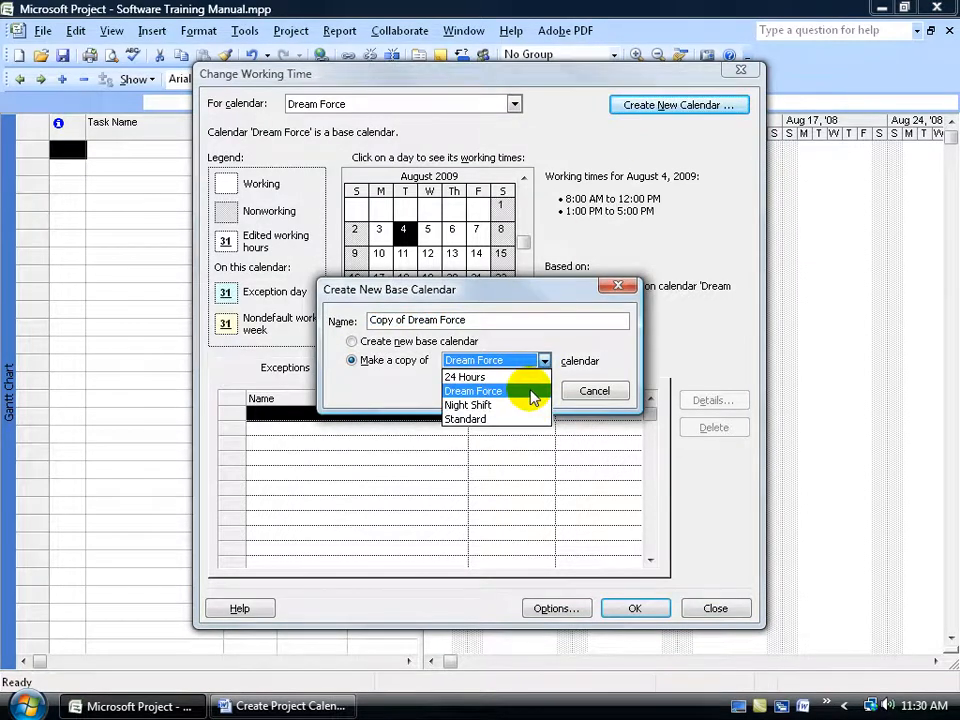
pyautogui.click(473, 390)
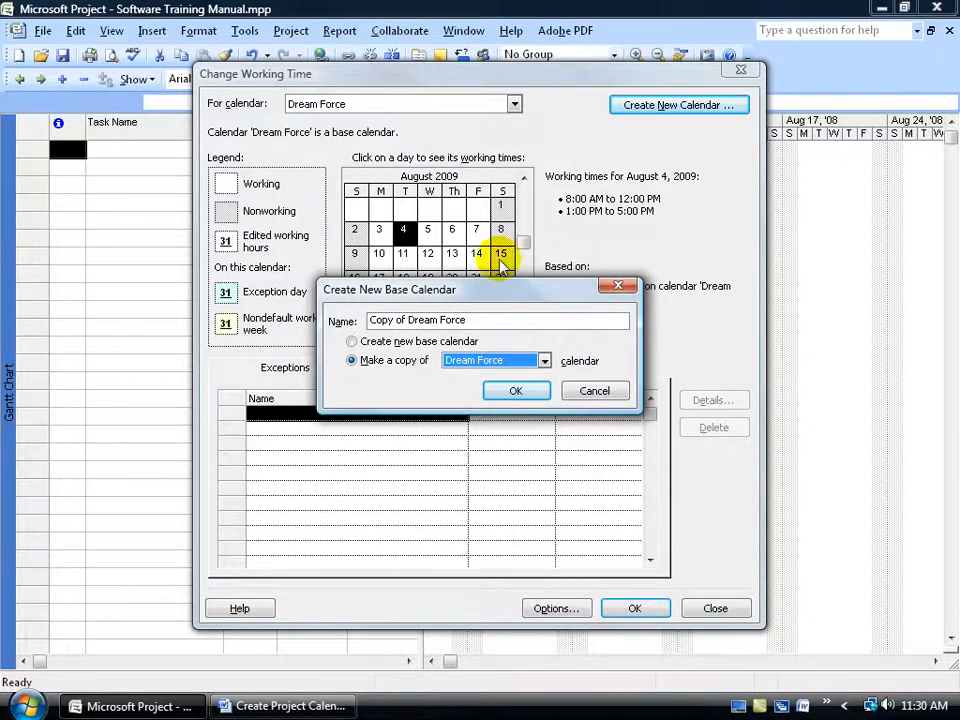
pyautogui.moveTo(507, 246)
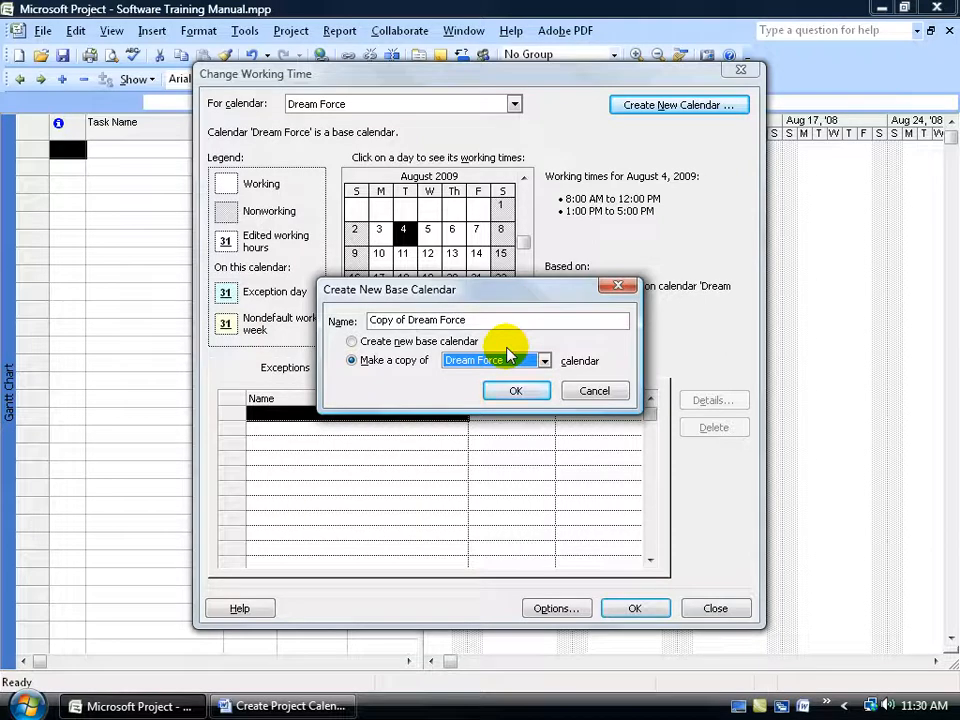
pyautogui.click(545, 360)
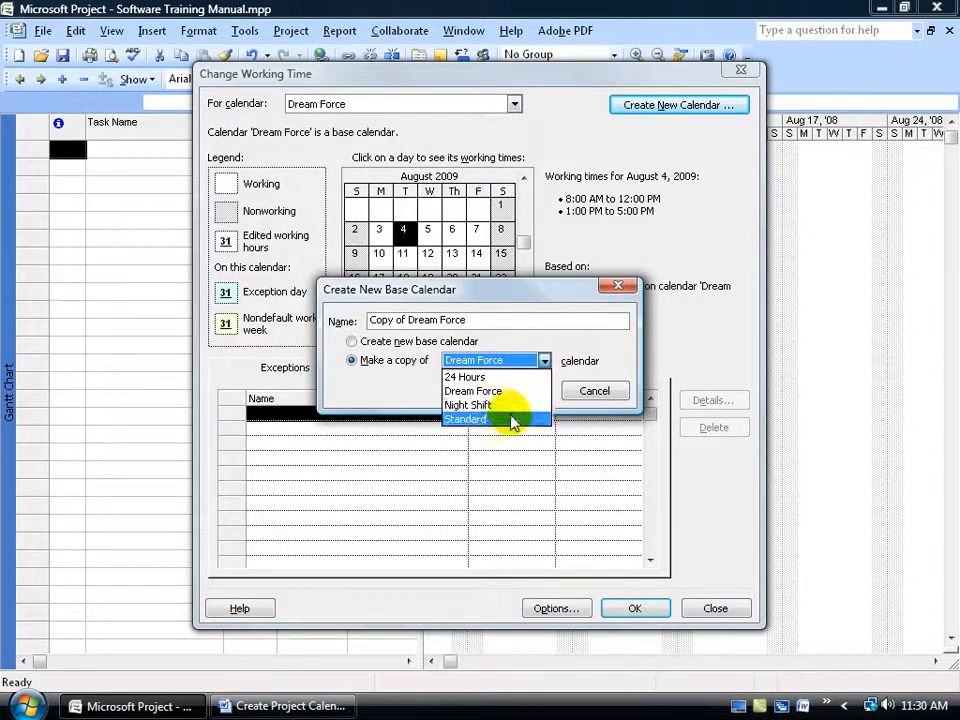
pyautogui.click(465, 419)
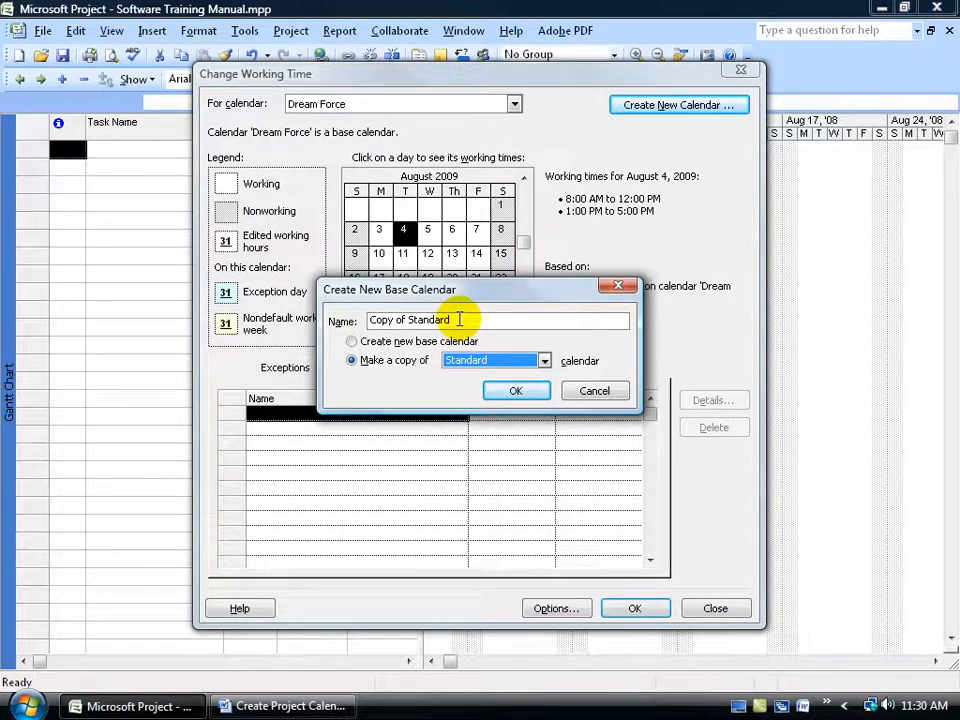
pyautogui.moveTo(620, 238)
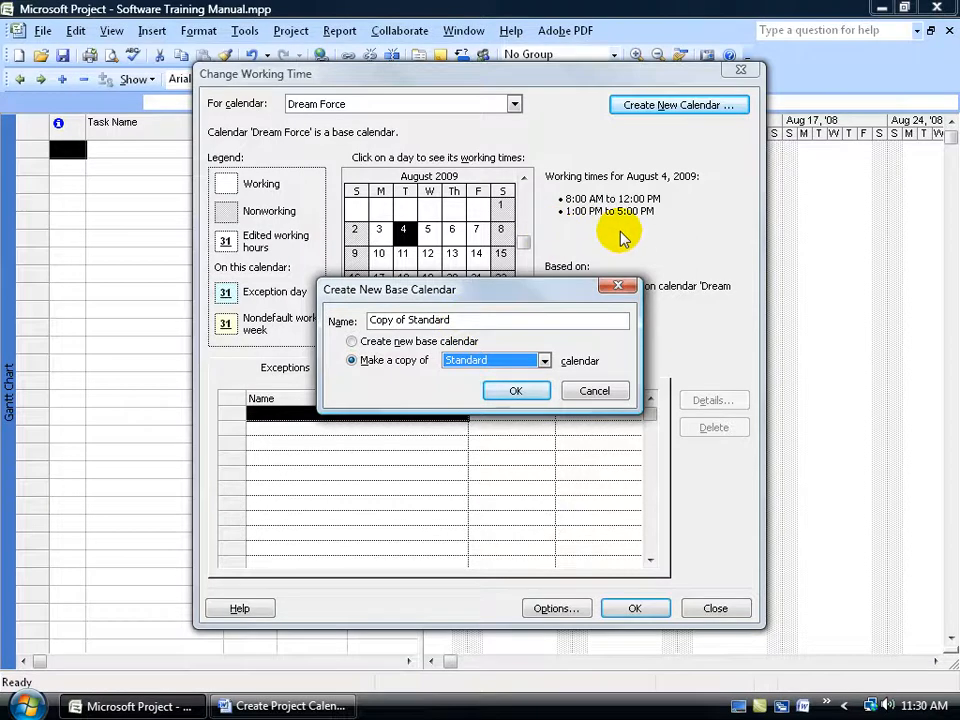
pyautogui.click(594, 390)
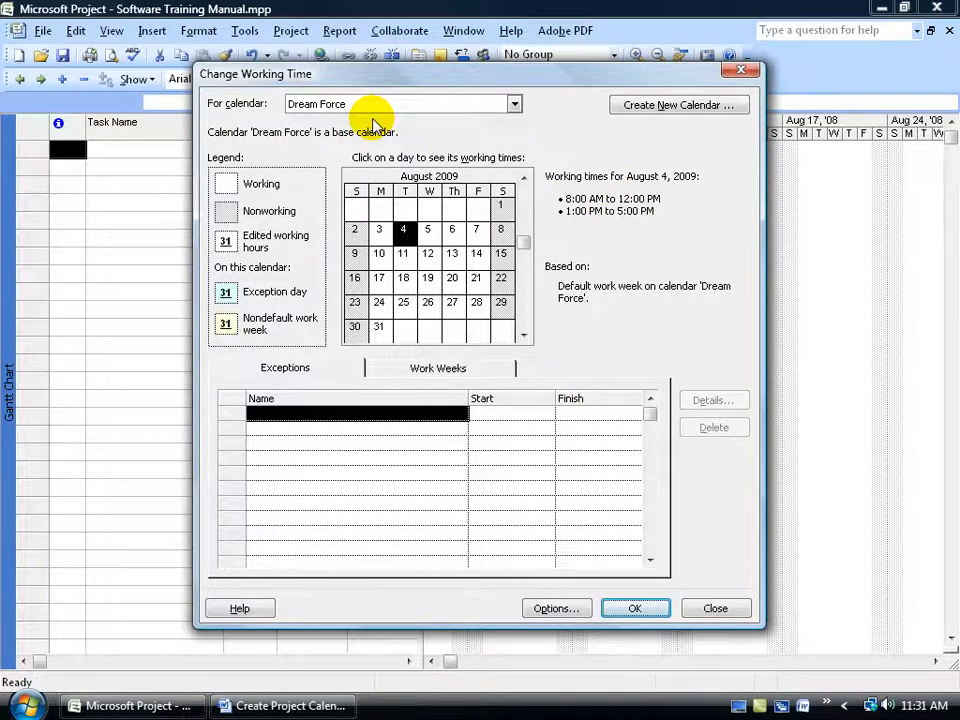
pyautogui.moveTo(280, 305)
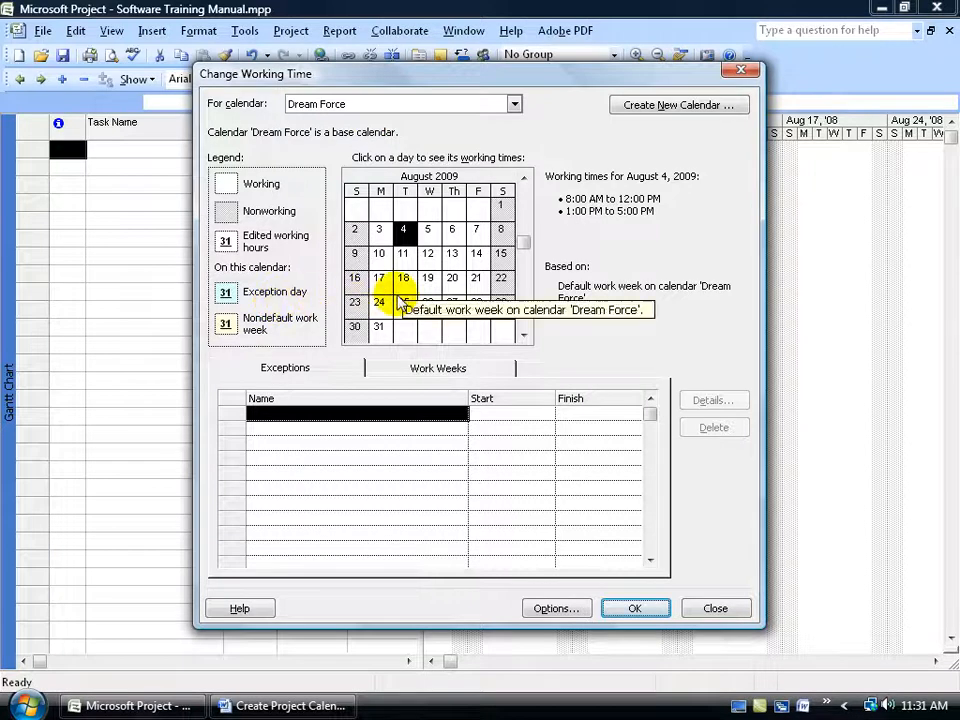
pyautogui.moveTo(403, 302)
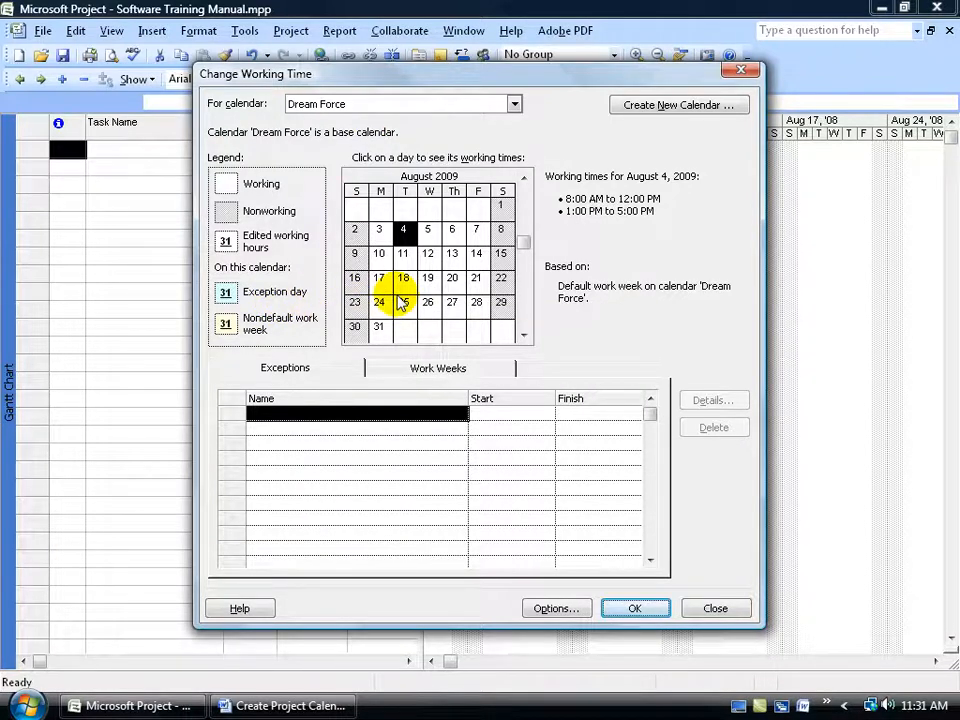